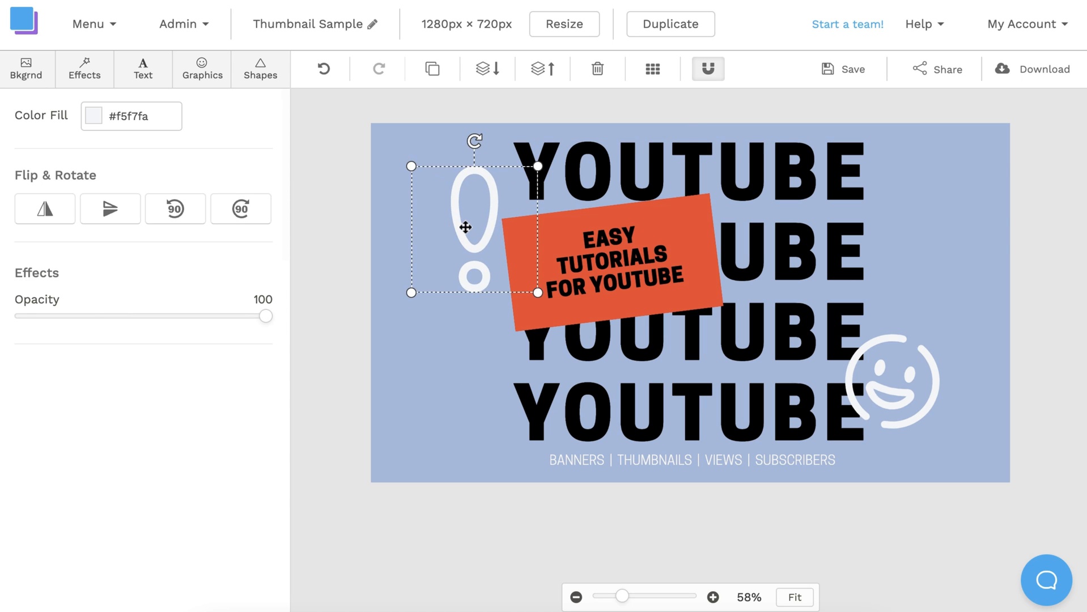
# Reposition the smiley graphic, then return to Snappa home and scroll the thumbnail templates.
pyautogui.click(891, 380)
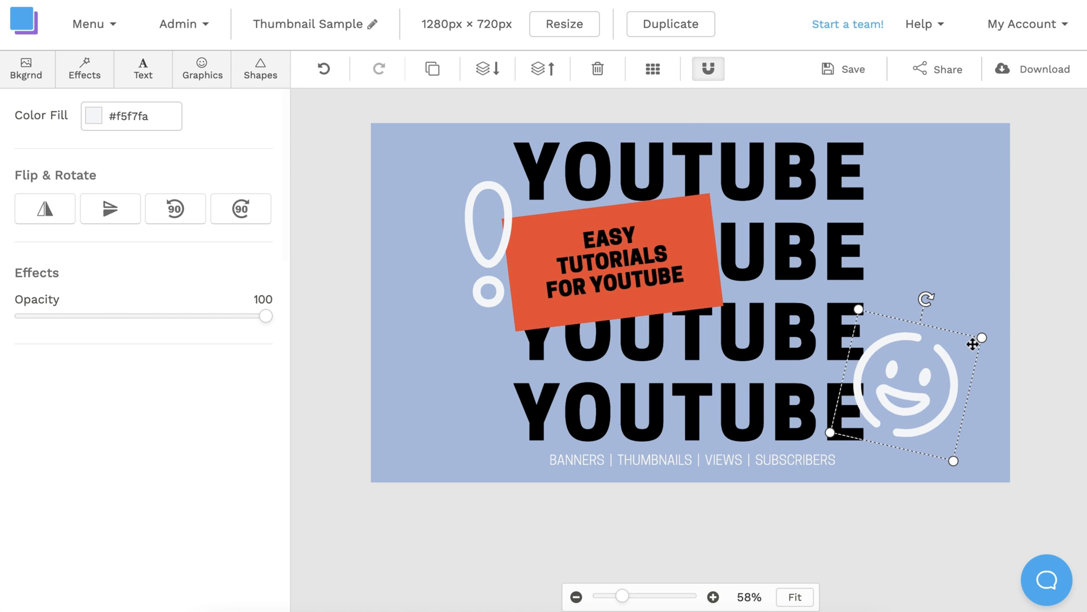
pyautogui.click(91, 115)
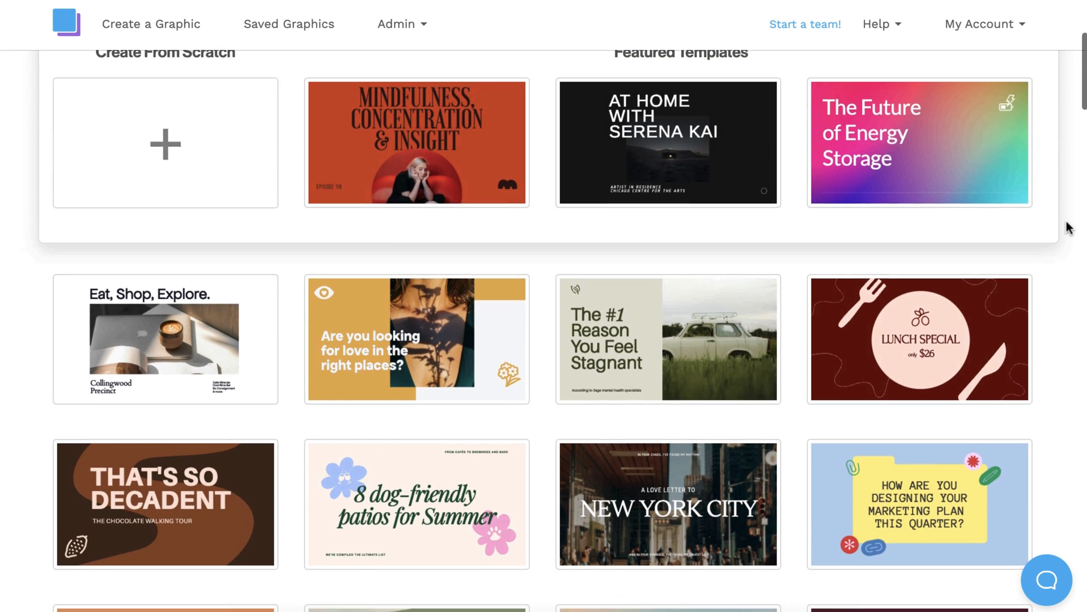
pyautogui.scroll(-3)
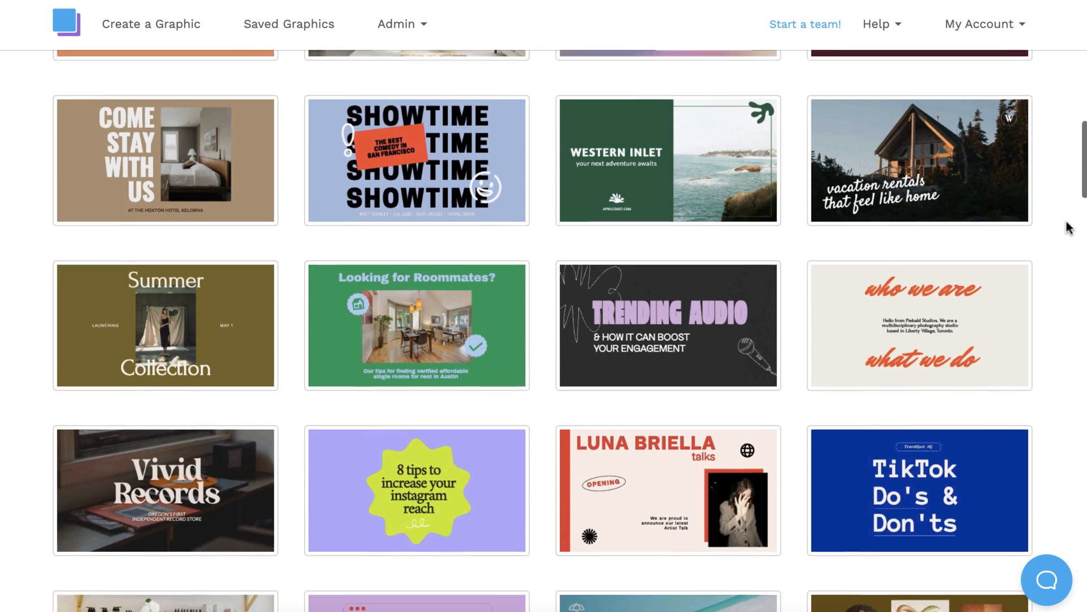
pyautogui.scroll(-3)
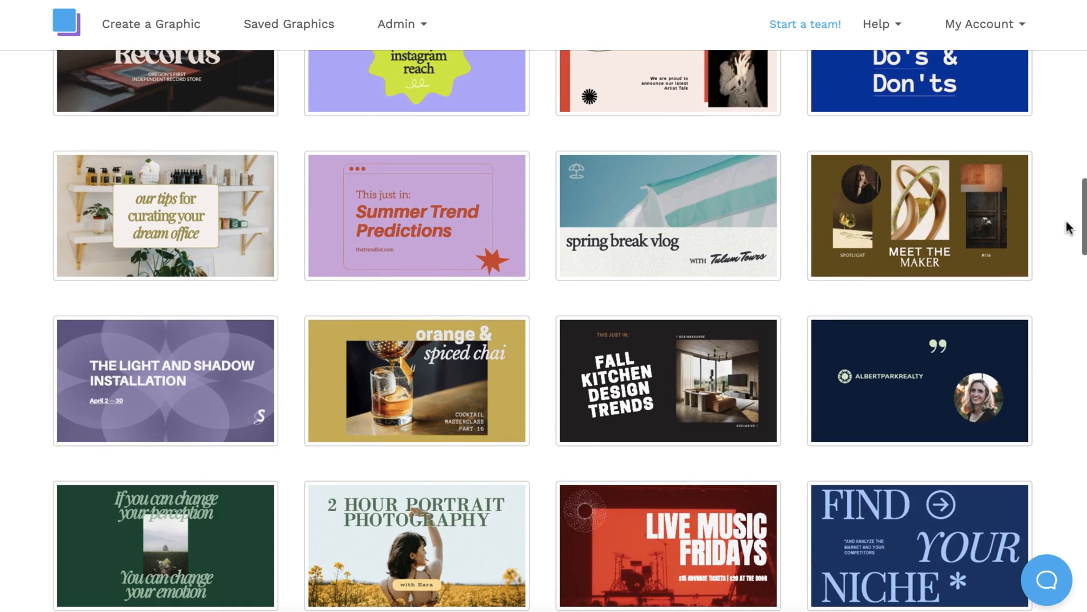
pyautogui.scroll(-3)
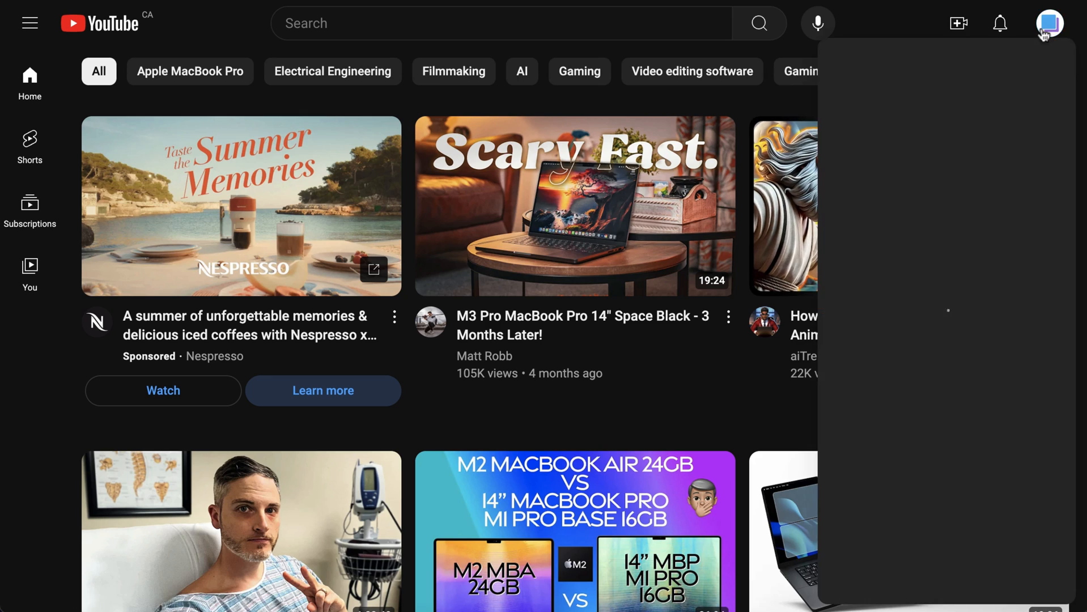
# Open YouTube Studio from the profile avatar's account menu.
pyautogui.click(1050, 23)
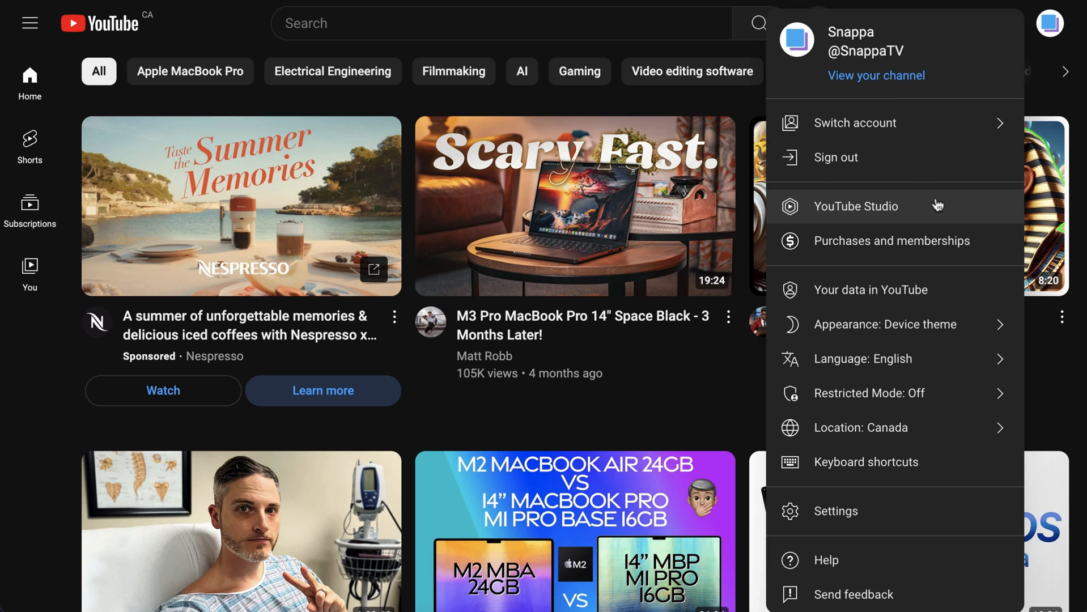
pyautogui.click(856, 206)
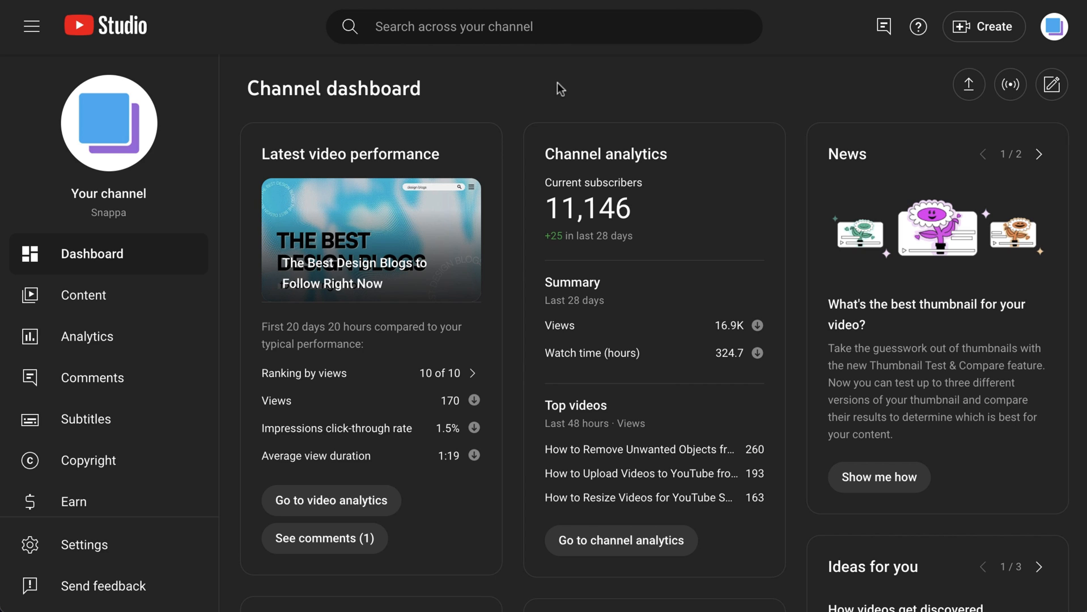
pyautogui.moveTo(313, 219)
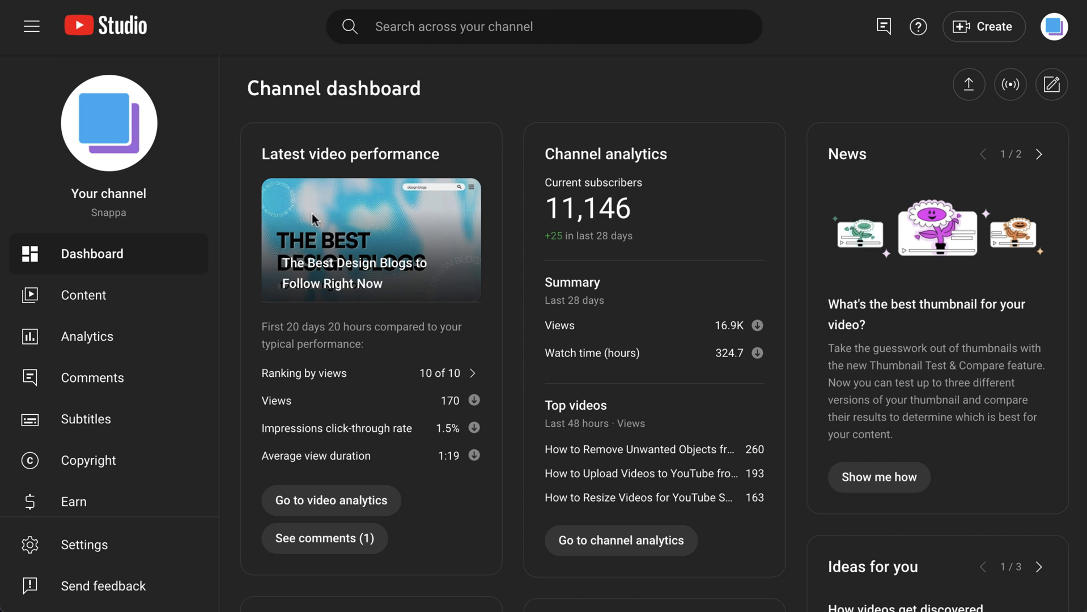
# Open the Details page for 'How to Make a YouTube Banner' from the Content list.
pyautogui.click(83, 295)
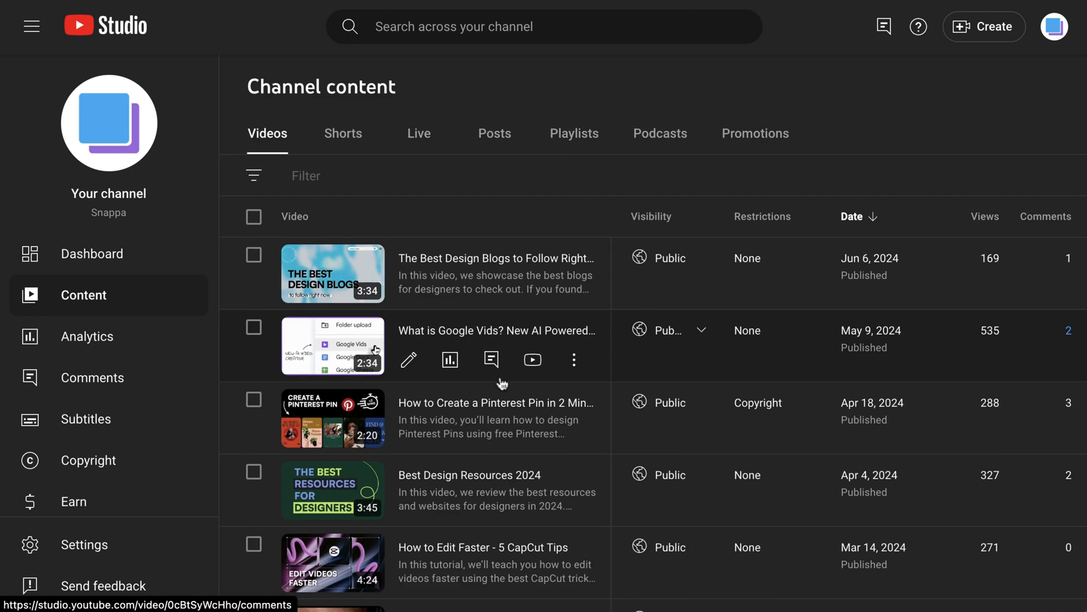
pyautogui.scroll(-3)
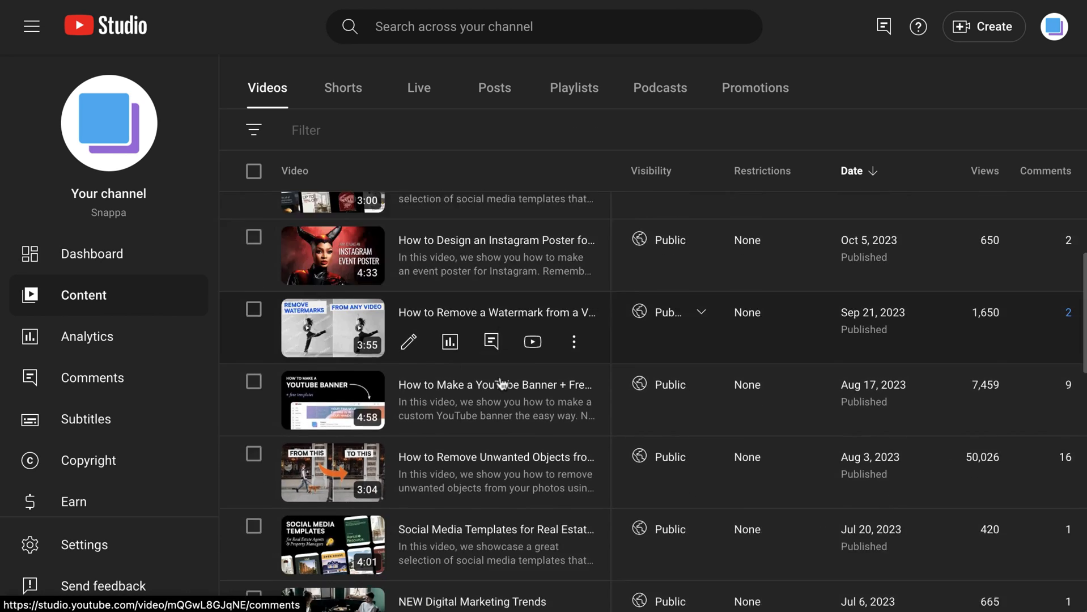
pyautogui.scroll(-3)
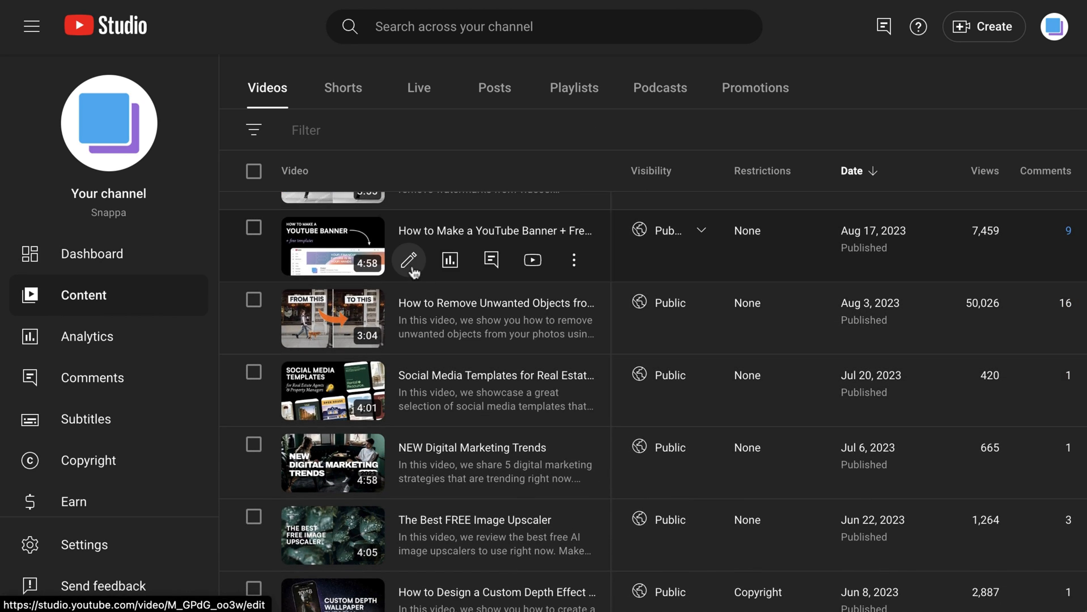
pyautogui.click(408, 261)
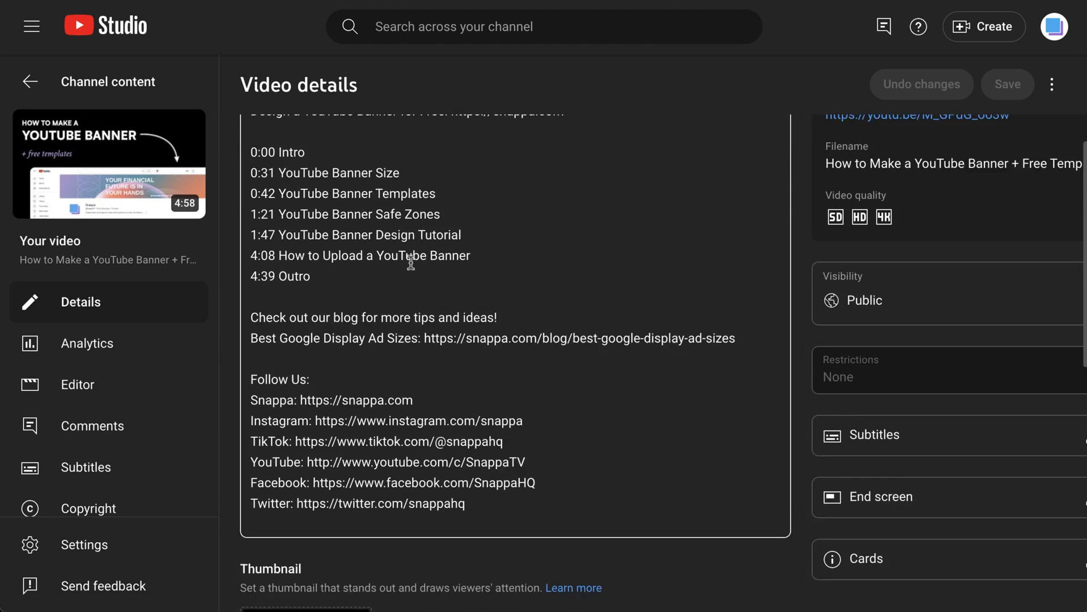
# Choose Test & compare from the current thumbnail's options menu.
pyautogui.scroll(-3)
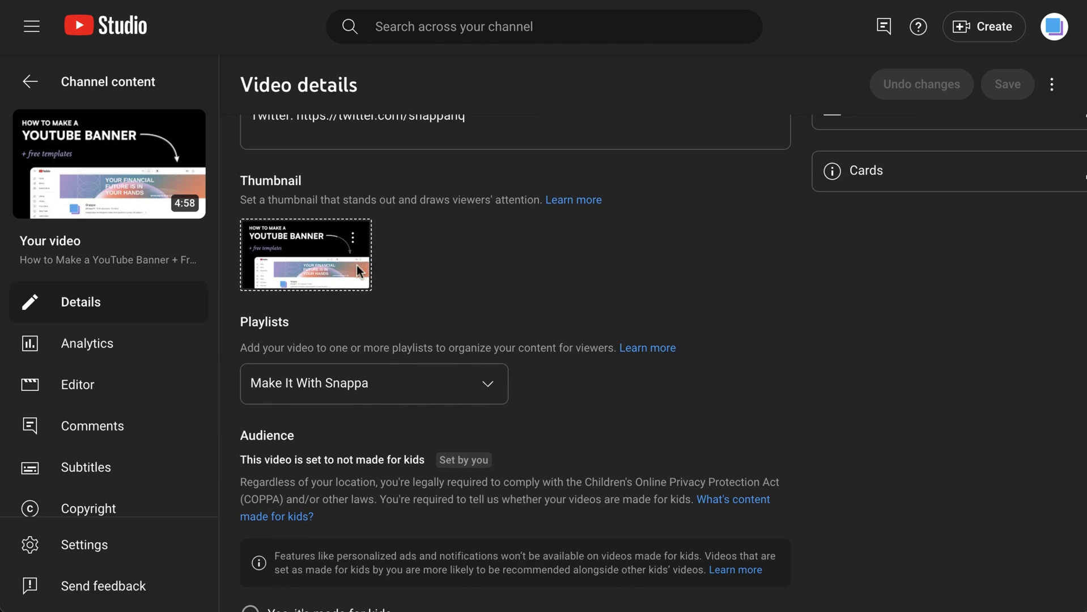
pyautogui.click(370, 245)
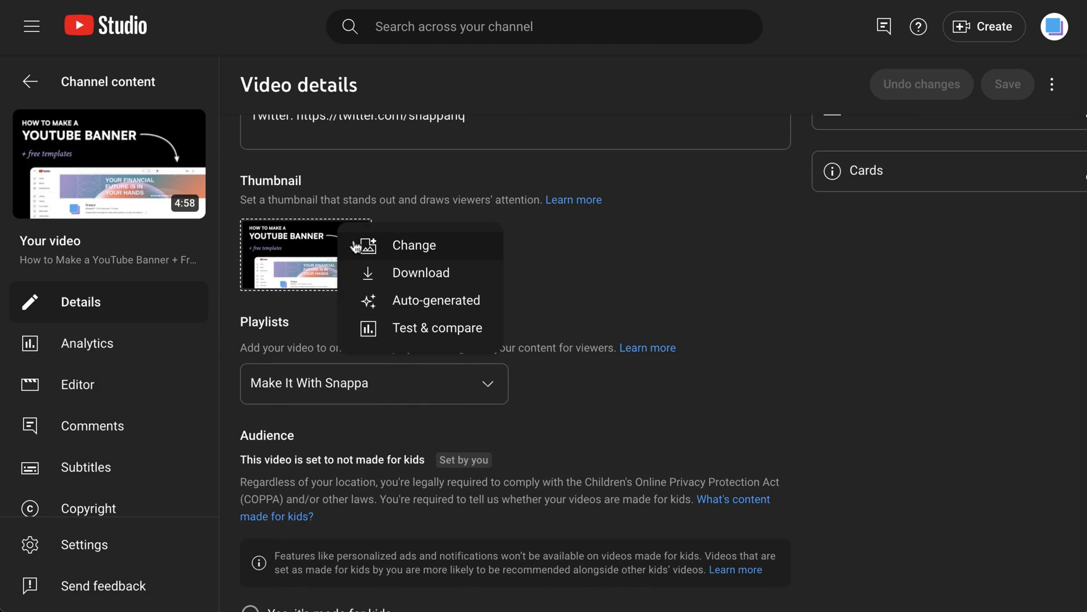
pyautogui.moveTo(438, 339)
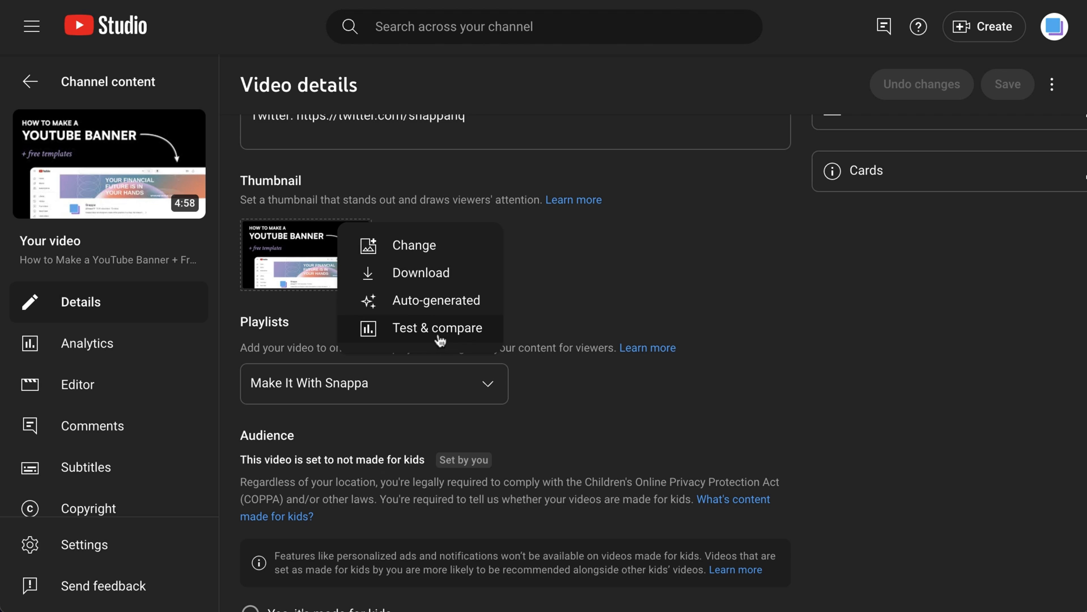
pyautogui.click(437, 327)
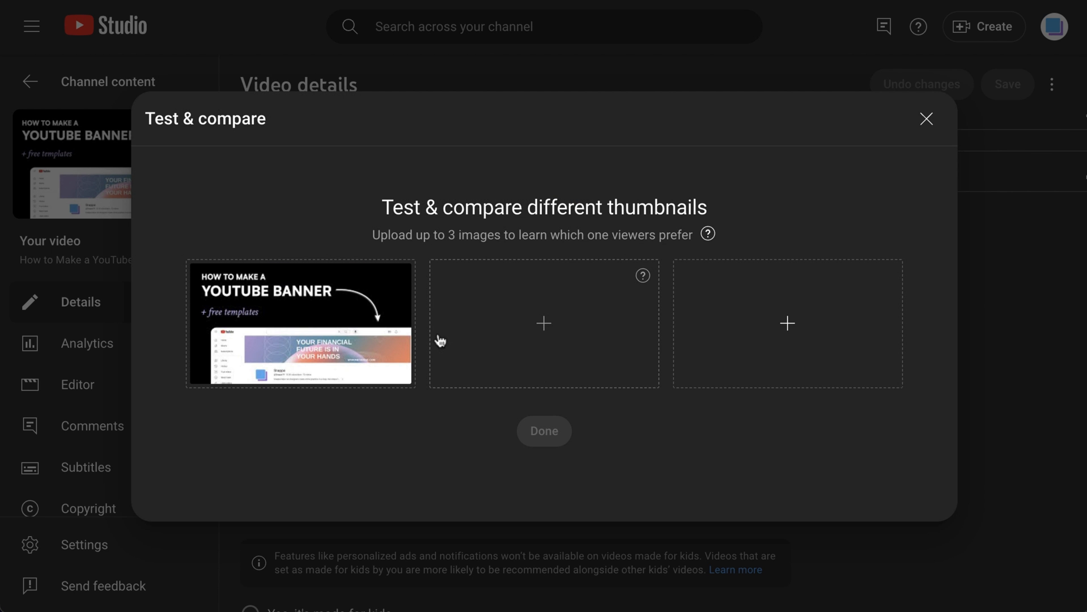
# Add the YOUTUBE tutorials and purple banner designs to the test and save.
pyautogui.click(543, 324)
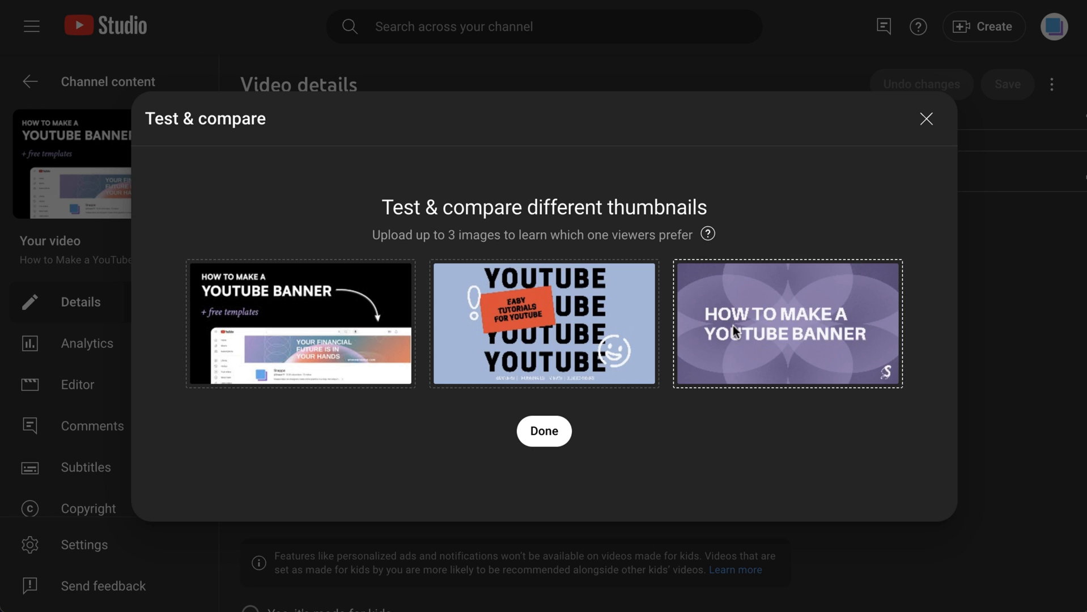
pyautogui.click(544, 431)
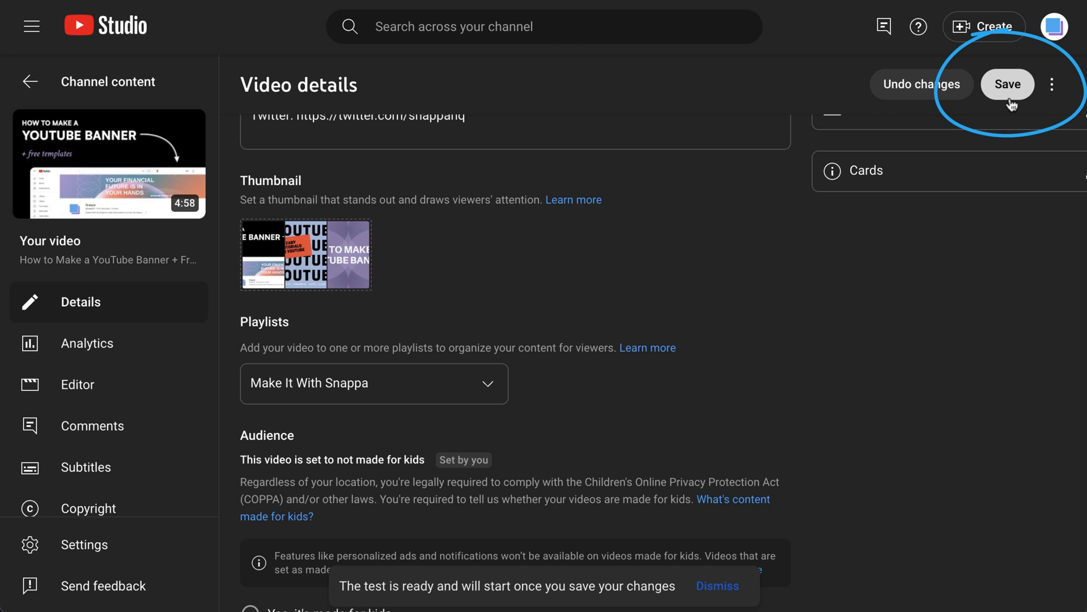
pyautogui.click(1007, 84)
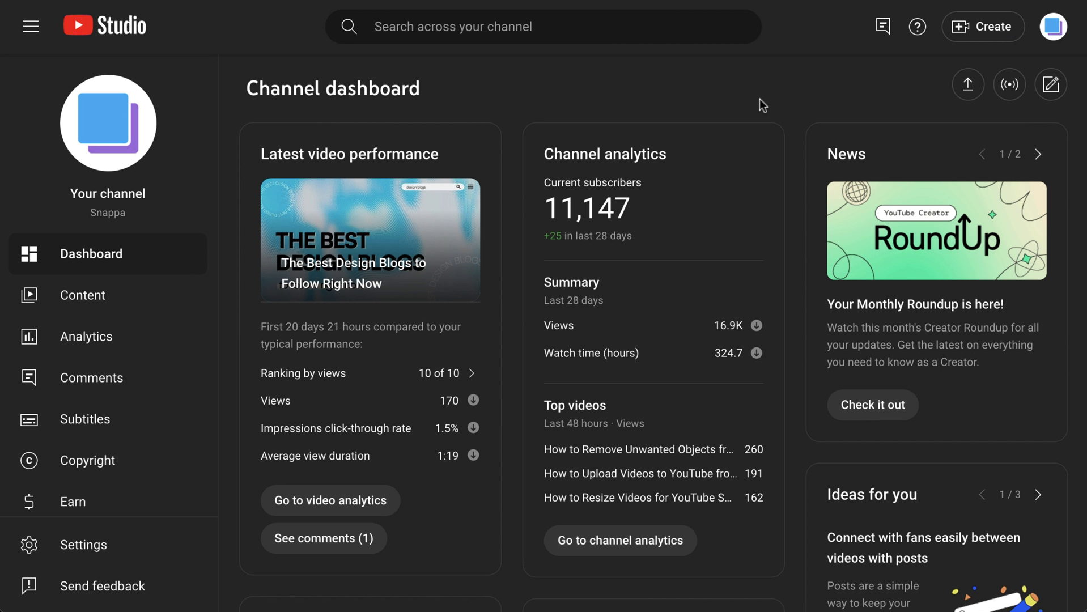
pyautogui.moveTo(982, 26)
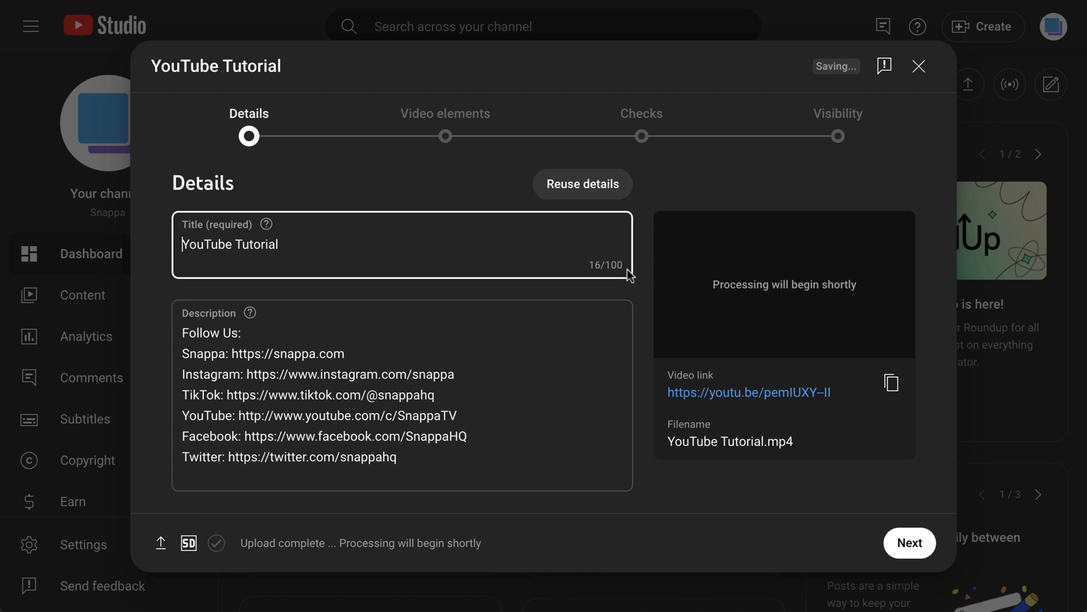
# Load three thumbnail images into Test & compare for the YouTube Tutorial upload.
pyautogui.scroll(-3)
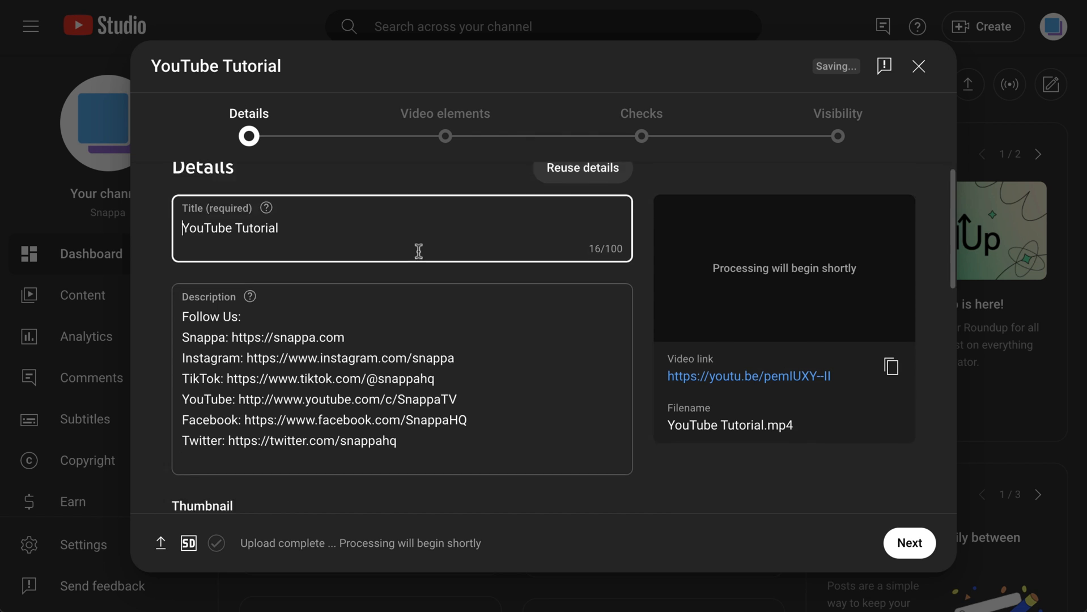
pyautogui.scroll(-3)
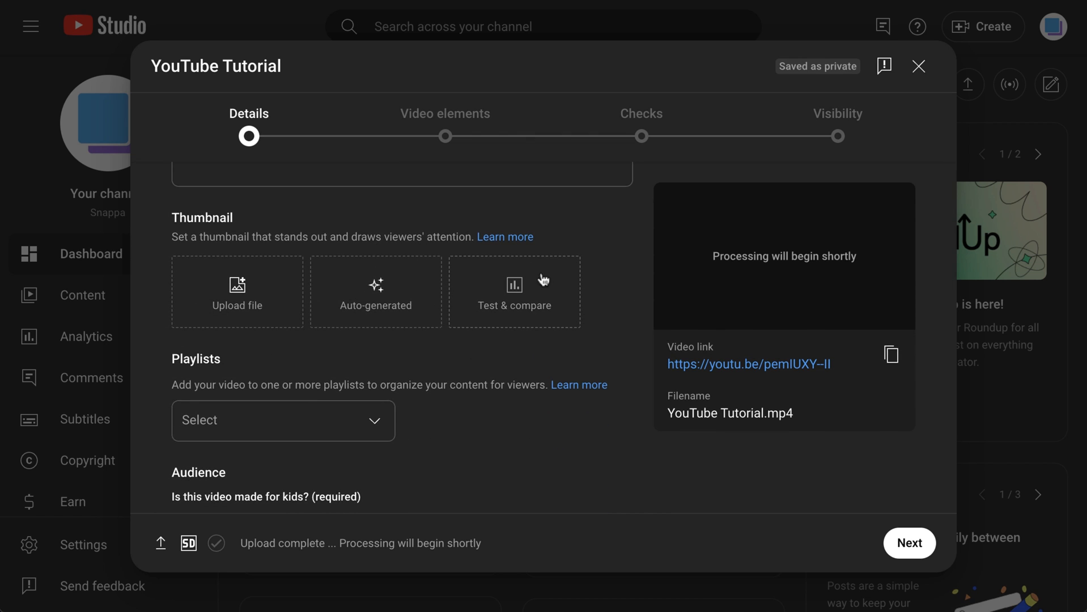
pyautogui.click(514, 292)
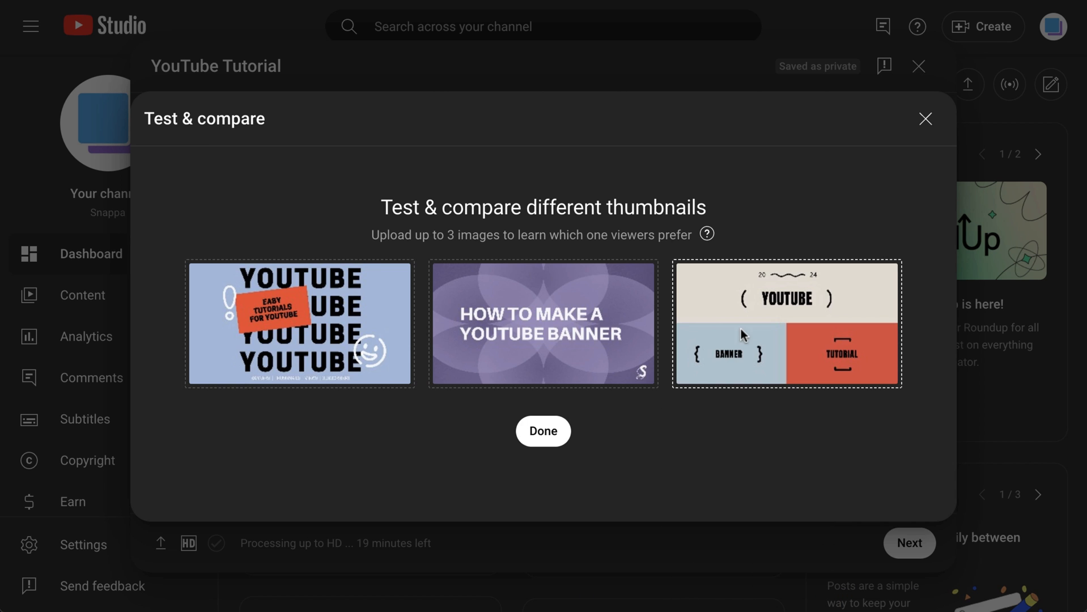
pyautogui.click(544, 431)
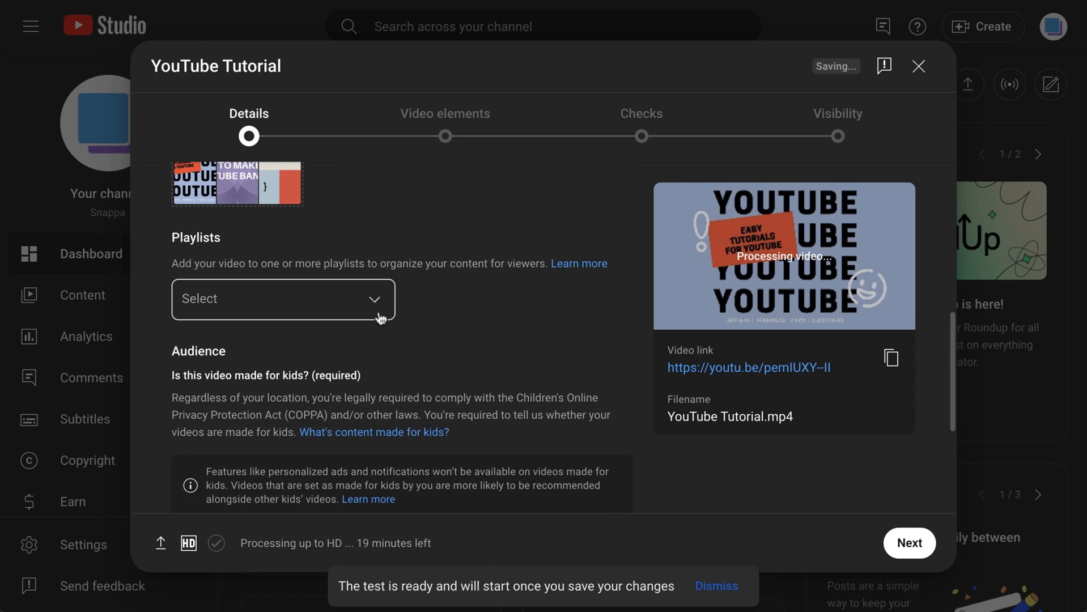
# Mark the upload not made for kids and add tags 'youtube tutorial, youtube test and compare'.
pyautogui.click(182, 343)
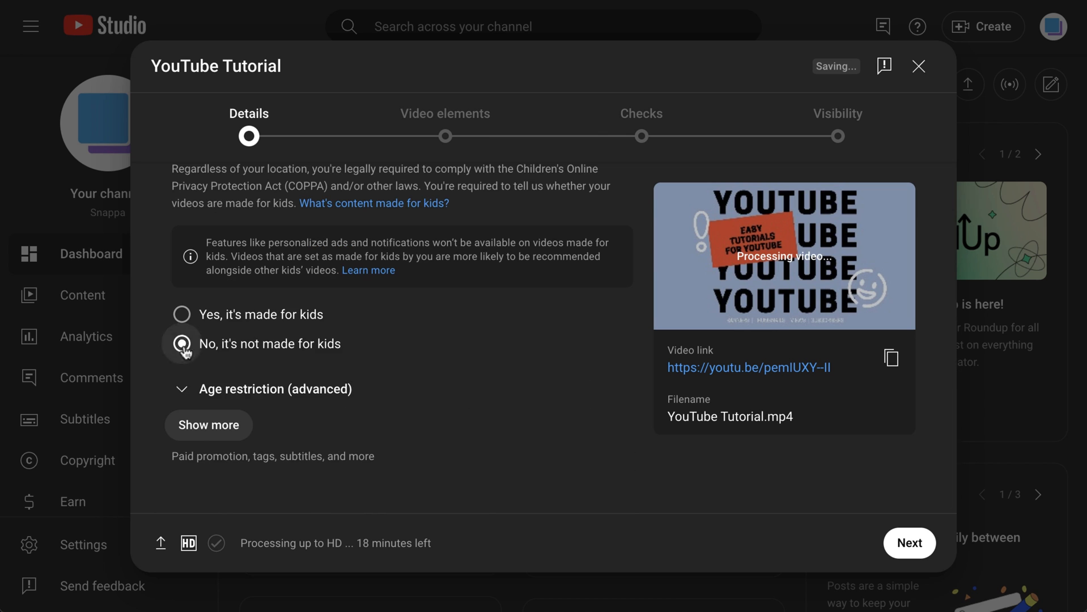
pyautogui.scroll(-3)
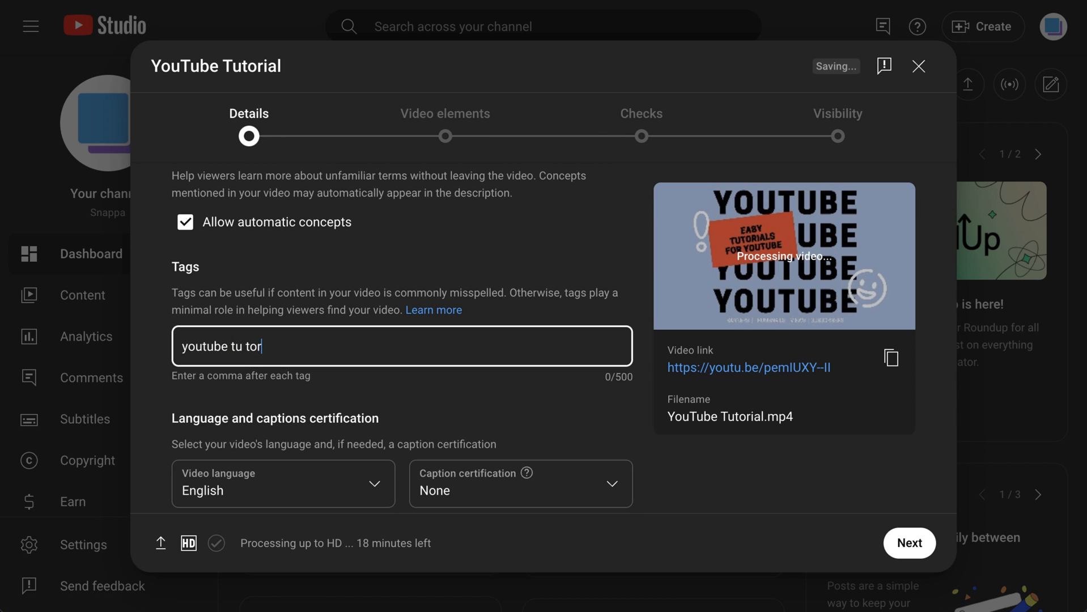
pyautogui.write('youtube tutorial, youtube test and compare,')
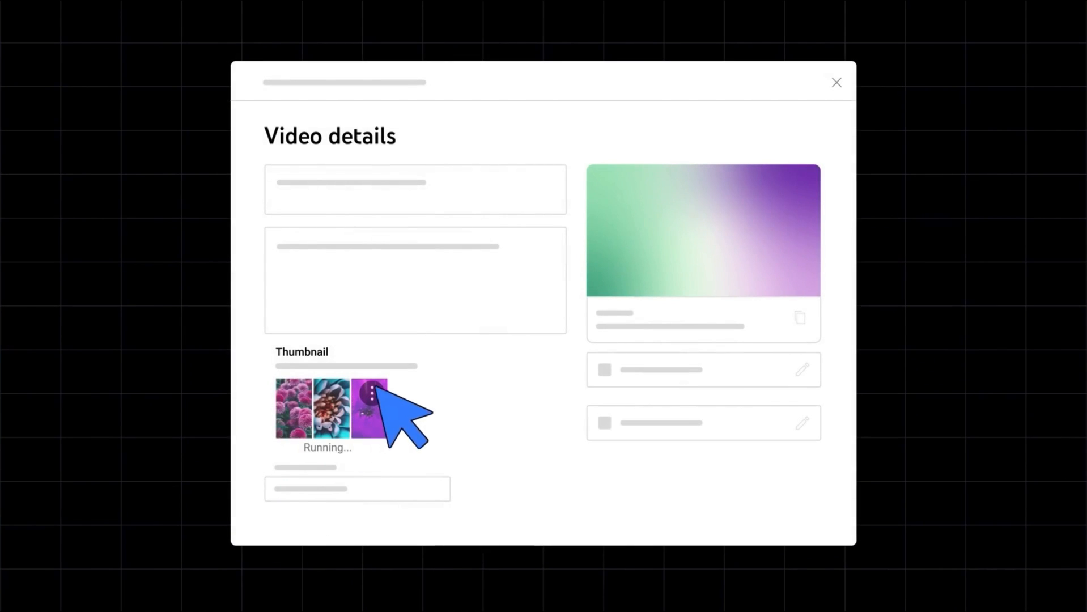
pyautogui.click(371, 395)
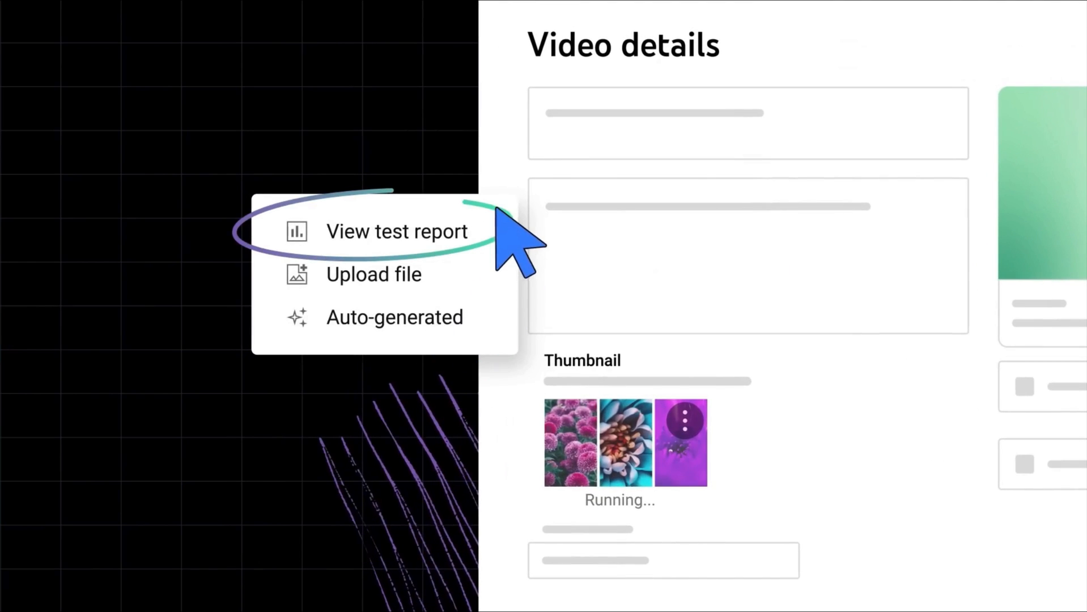
pyautogui.click(397, 232)
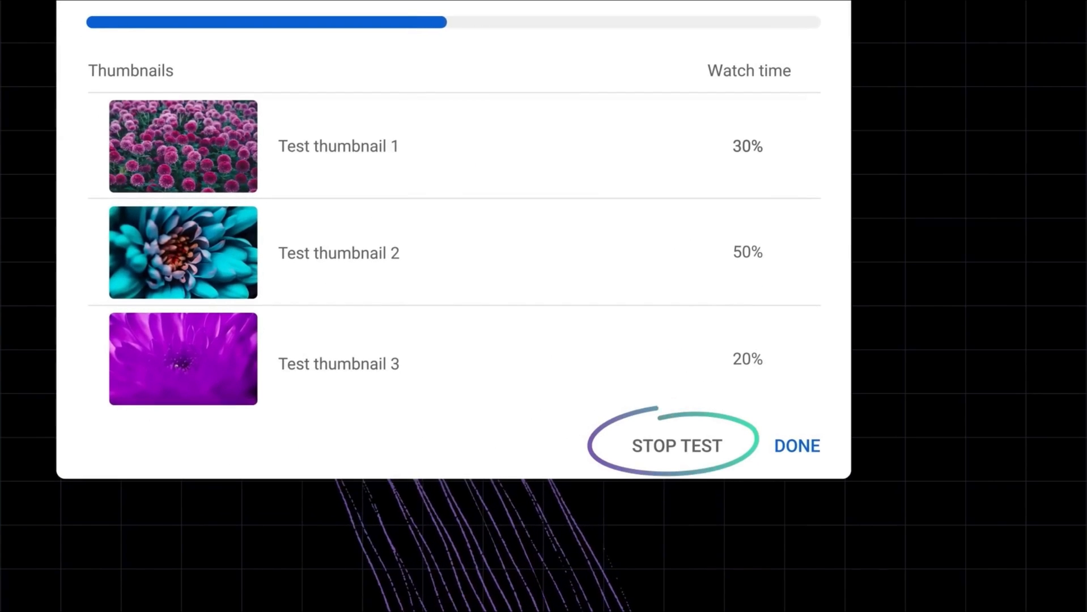
pyautogui.click(676, 445)
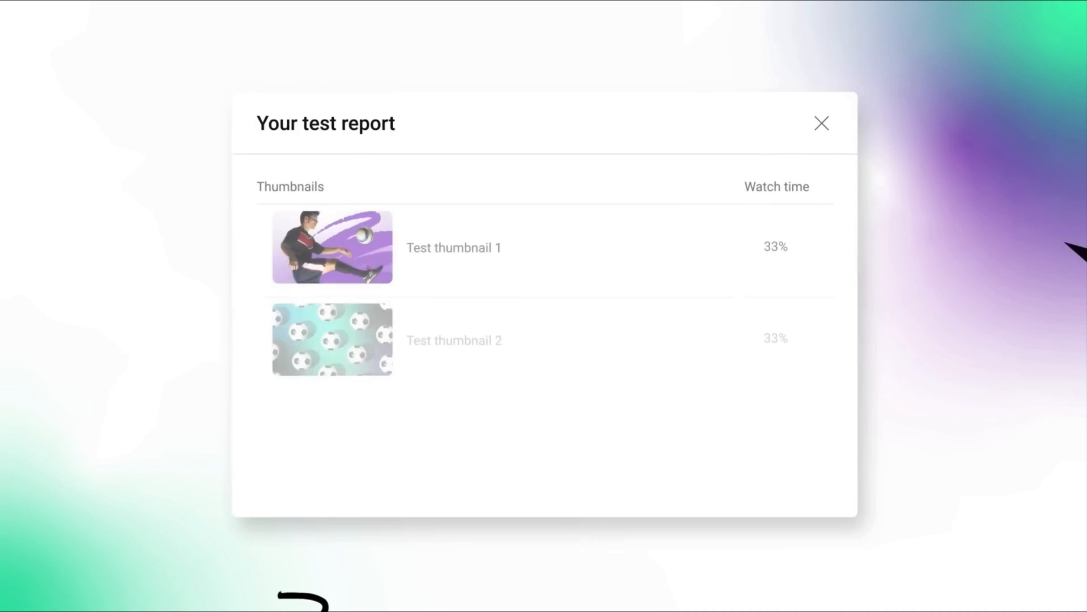